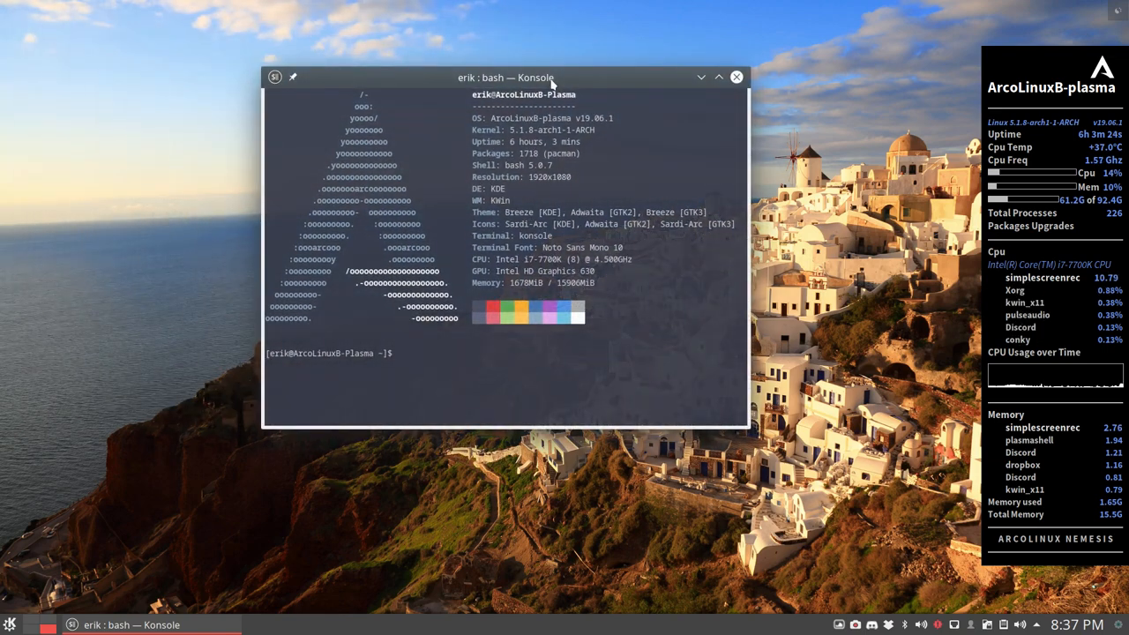
{"action": "mouse_move", "coordinate": [737, 78]}
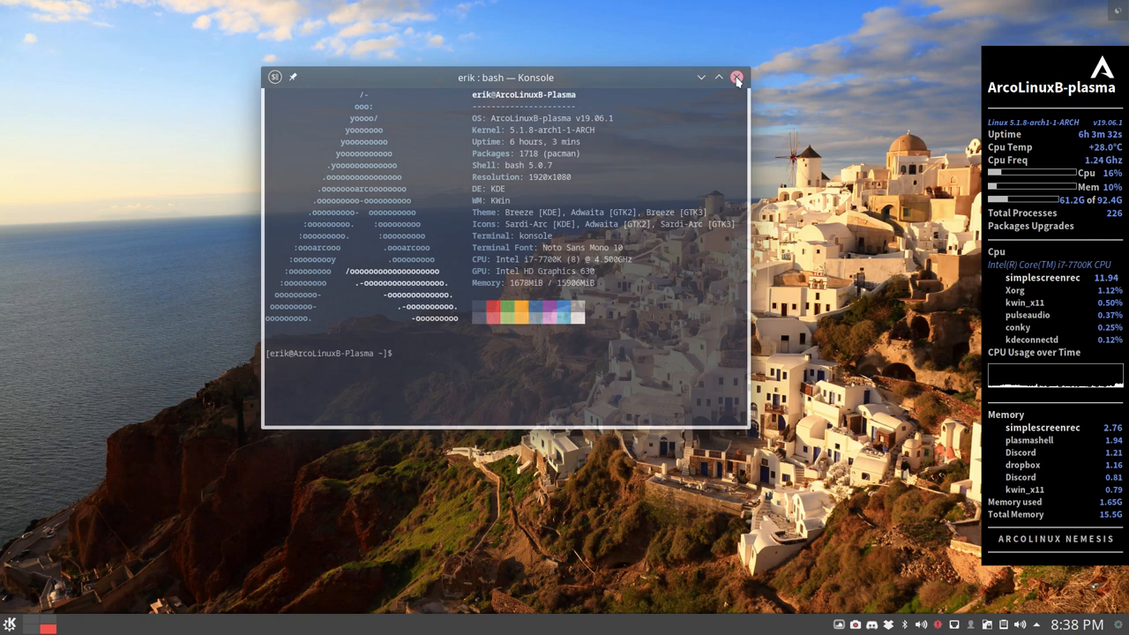
Step: Close Konsole, then set compositor tearing prevention to Never and apply it
{"action": "left_click", "coordinate": [738, 78]}
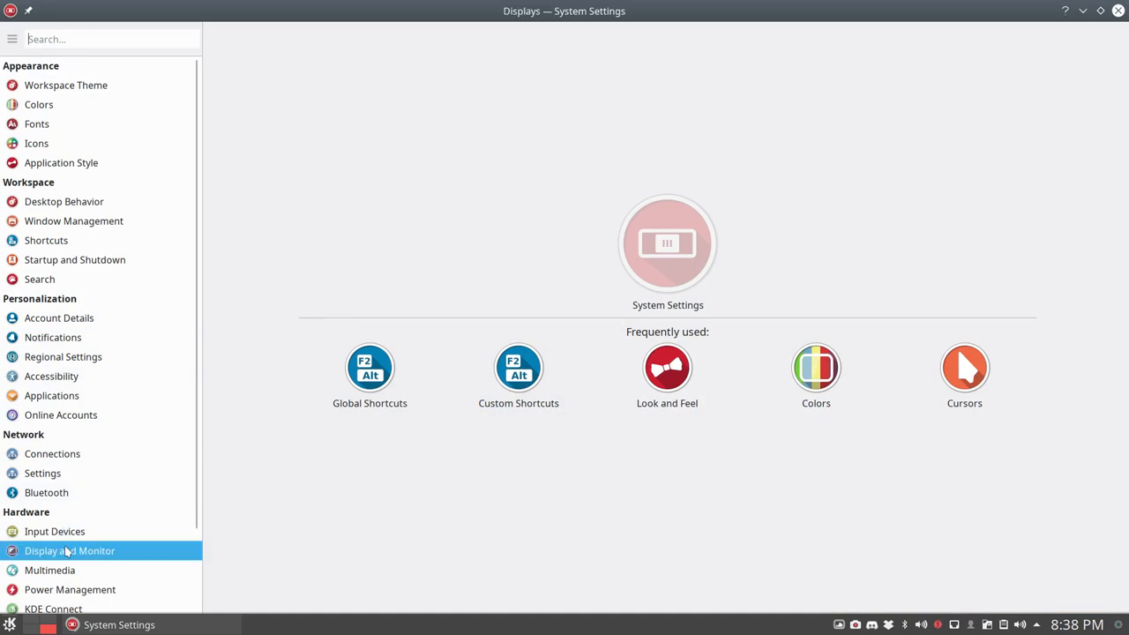
{"action": "left_click", "coordinate": [70, 550]}
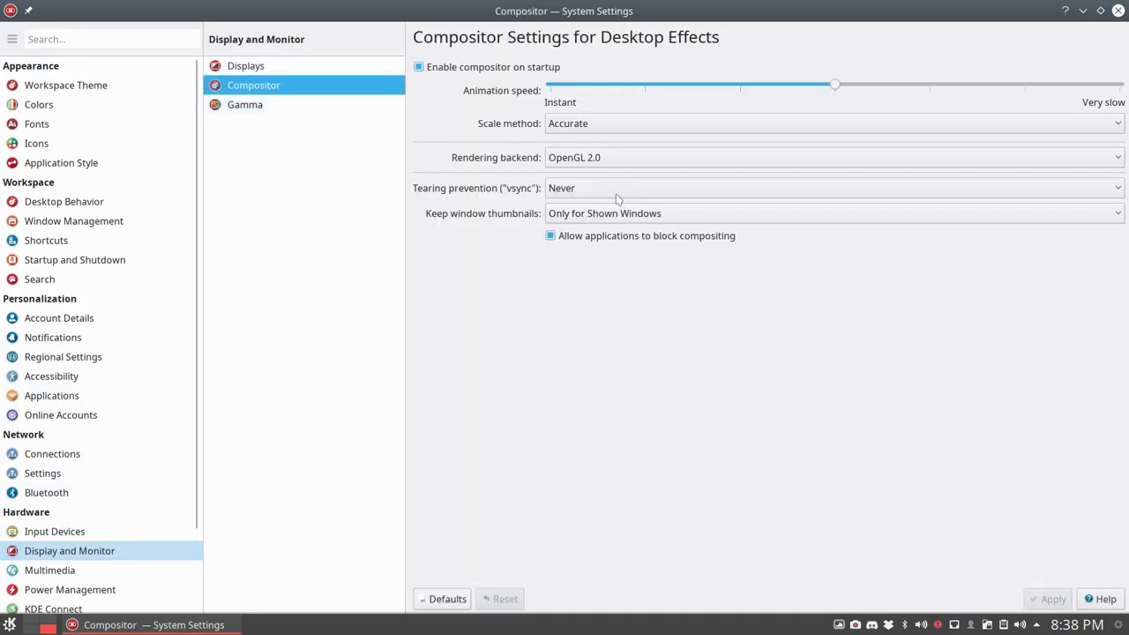
{"action": "left_click", "coordinate": [833, 188]}
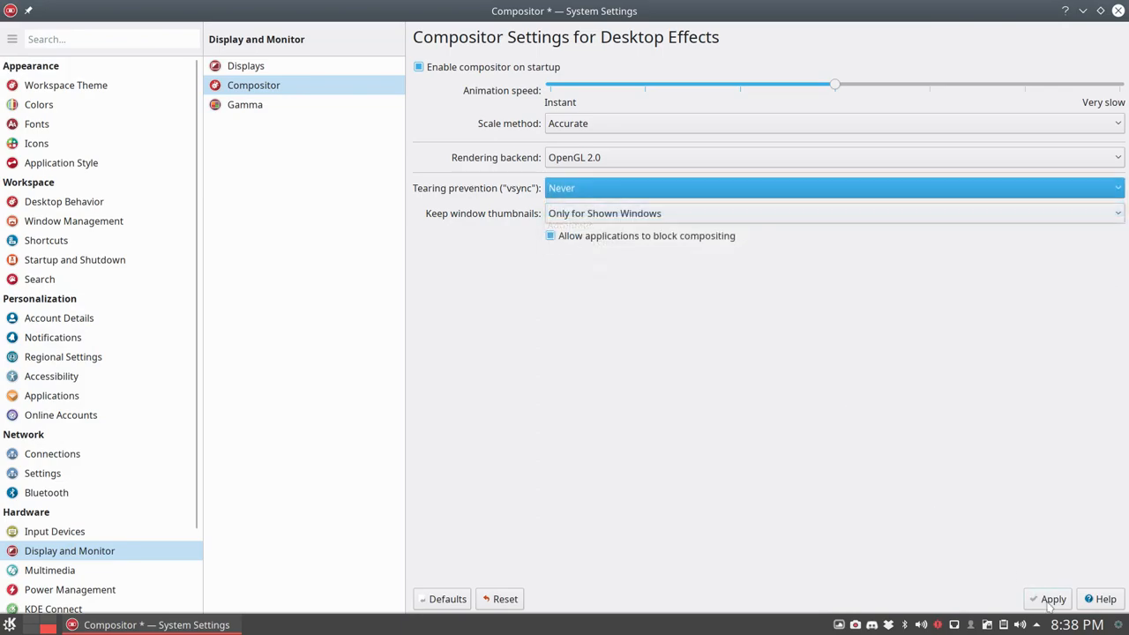
{"action": "left_click", "coordinate": [1053, 598]}
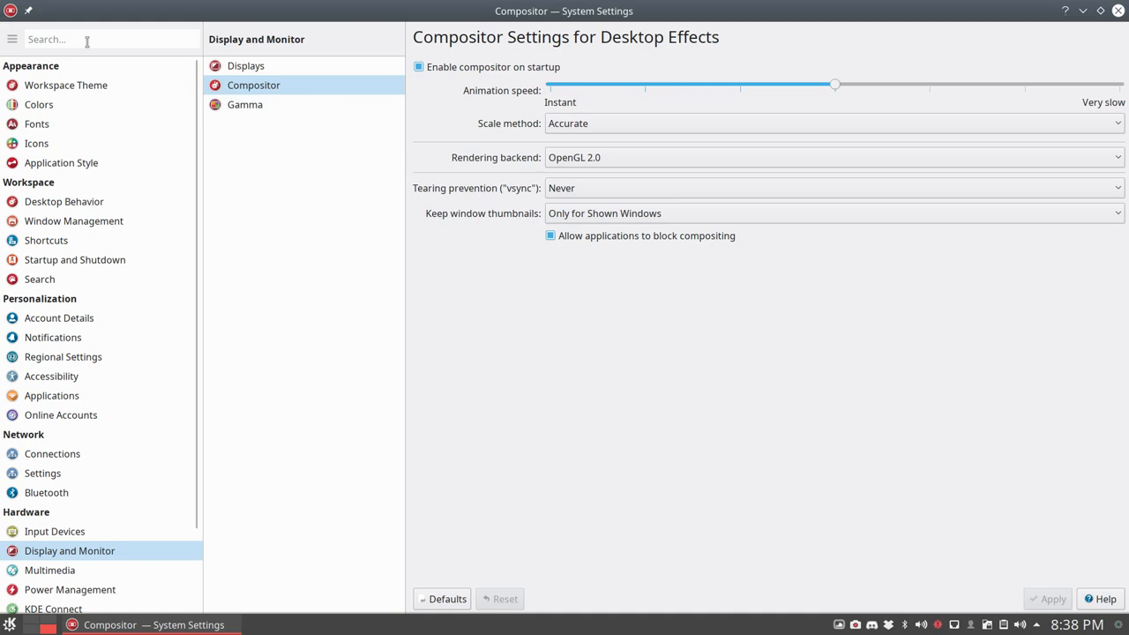
Step: Search 'soun' and show the Audio Volume device levels under Multimedia
{"action": "type", "text": "soun"}
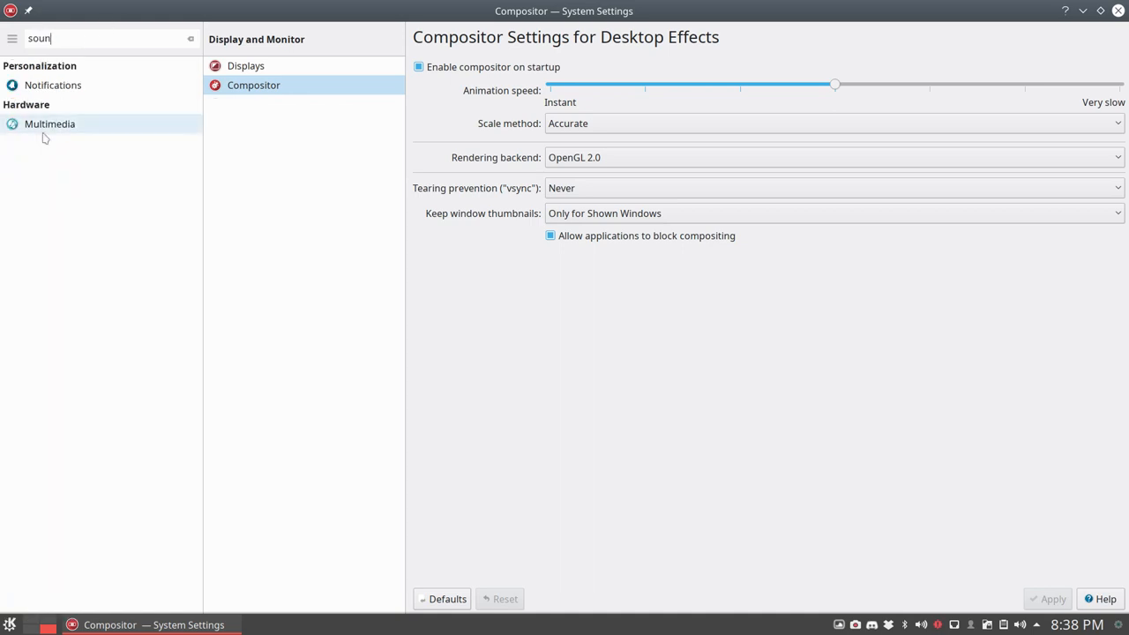
{"action": "left_click", "coordinate": [49, 124]}
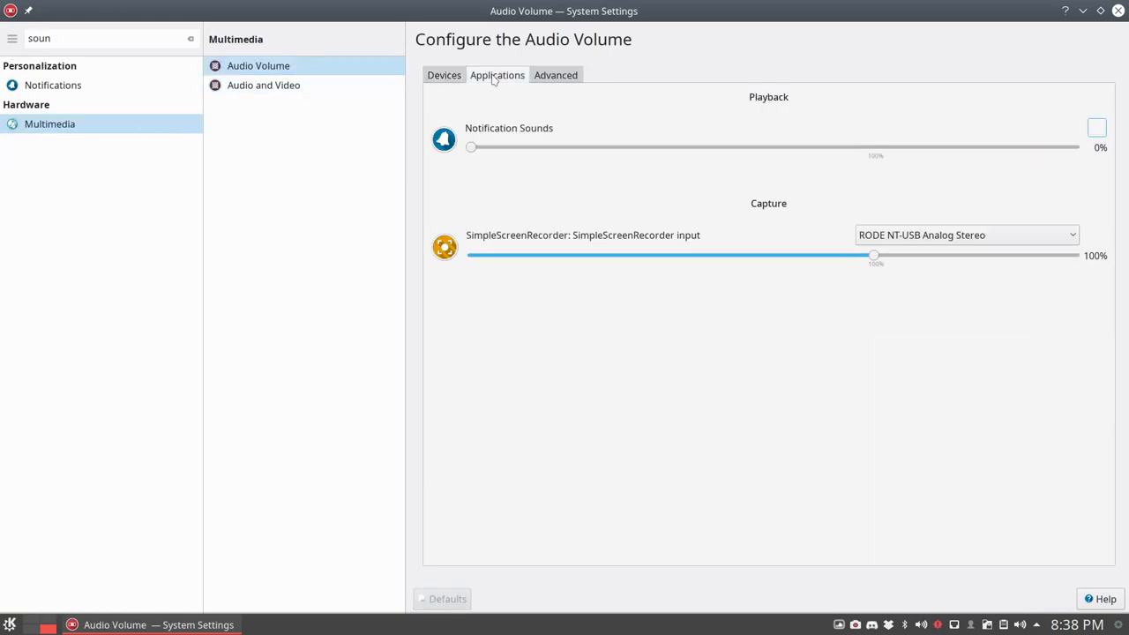
{"action": "left_click", "coordinate": [444, 75]}
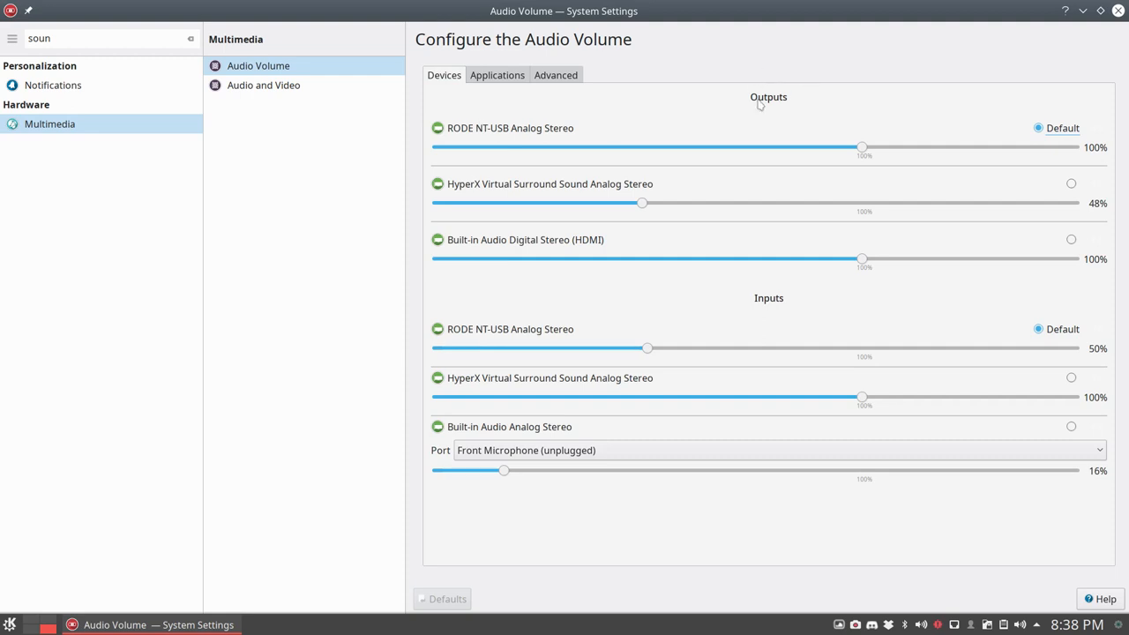
{"action": "mouse_move", "coordinate": [751, 343]}
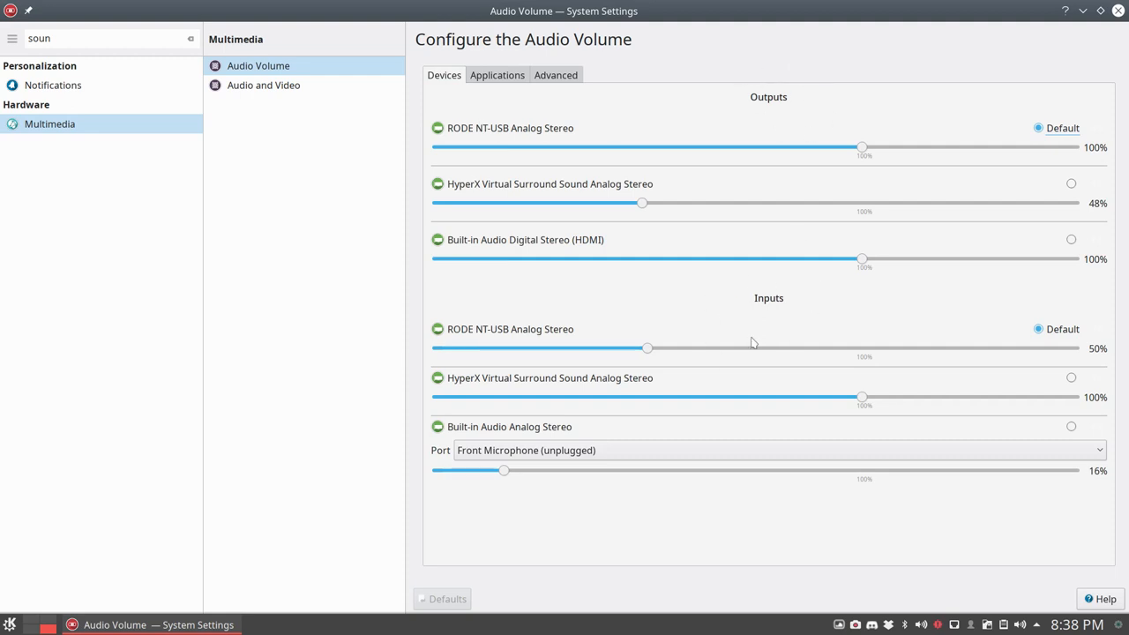
{"action": "mouse_move", "coordinate": [569, 337]}
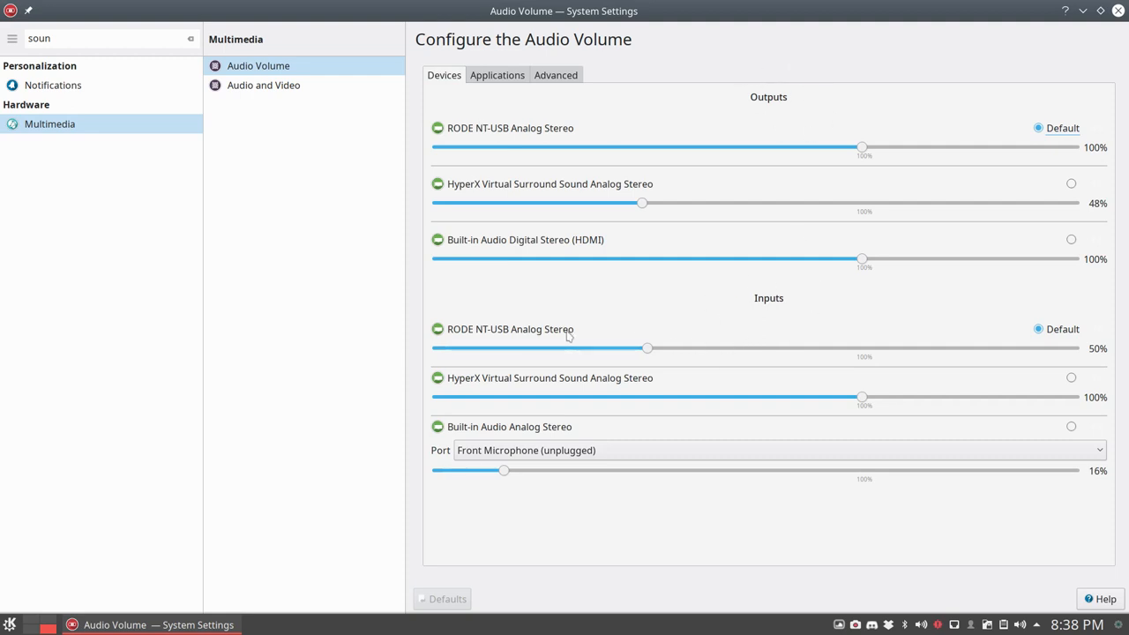
{"action": "mouse_move", "coordinate": [647, 349]}
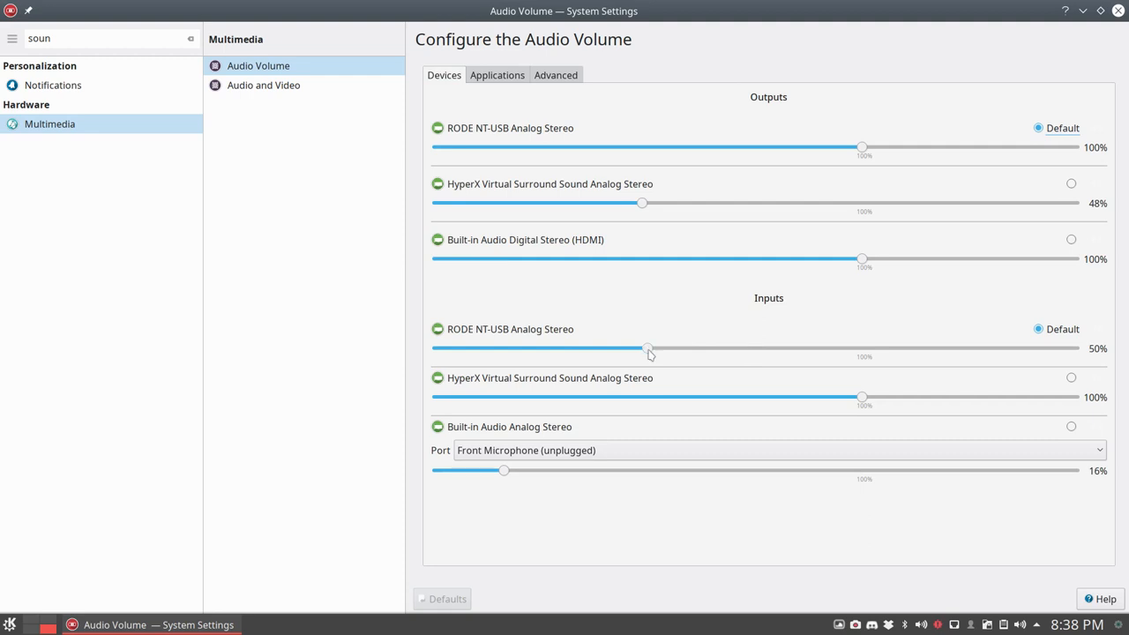
Step: Adjust the RODE NT-USB Analog Stereo input slider until it reads about 101%
{"action": "left_click_drag", "start_coordinate": [648, 348], "coordinate": [868, 349]}
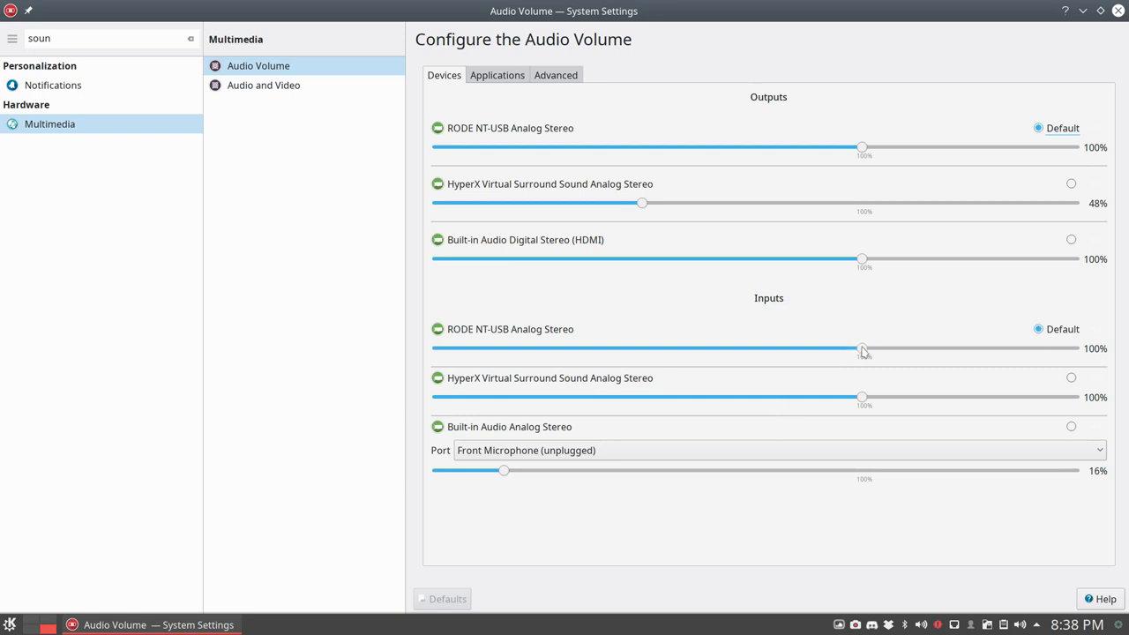
{"action": "left_click_drag", "start_coordinate": [862, 347], "coordinate": [629, 348]}
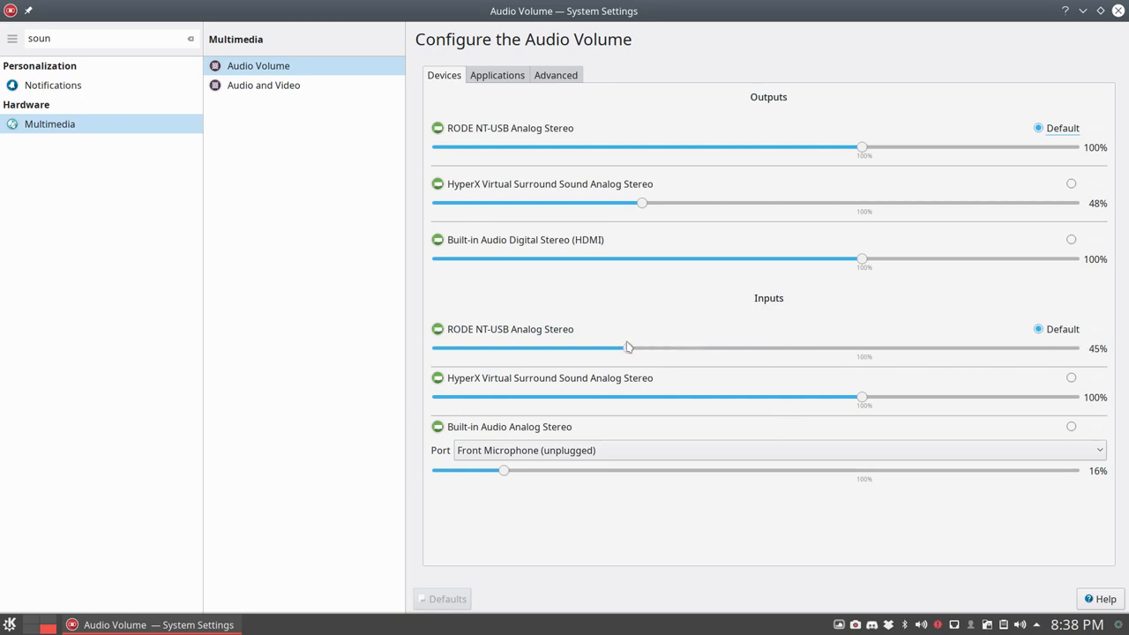
{"action": "left_click_drag", "start_coordinate": [627, 348], "coordinate": [827, 347]}
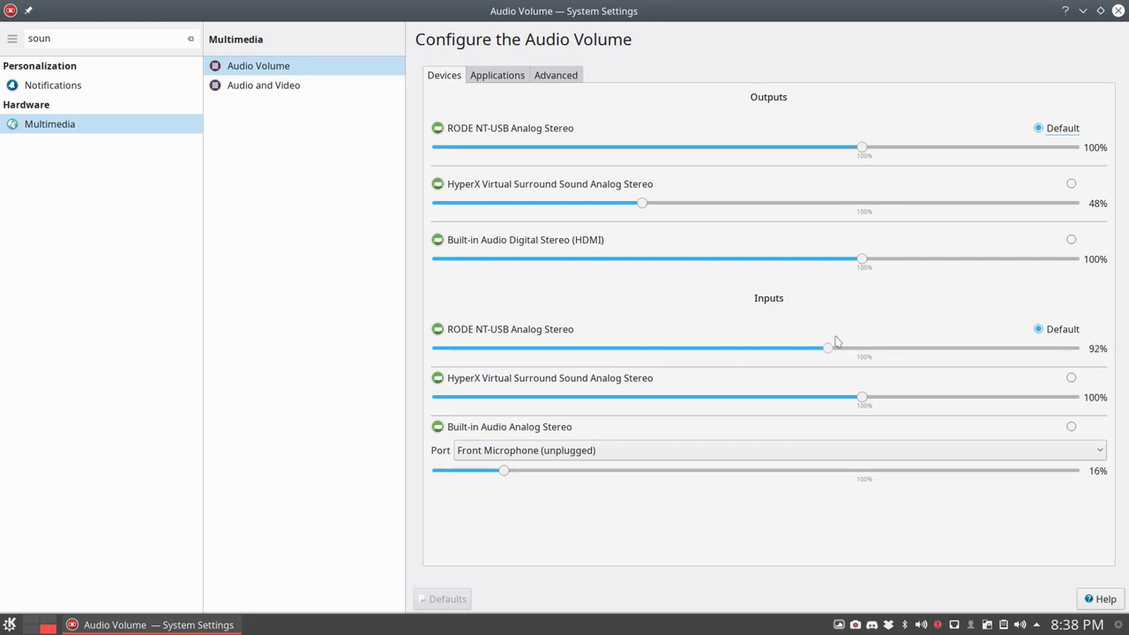
{"action": "left_click_drag", "start_coordinate": [827, 347], "coordinate": [862, 348]}
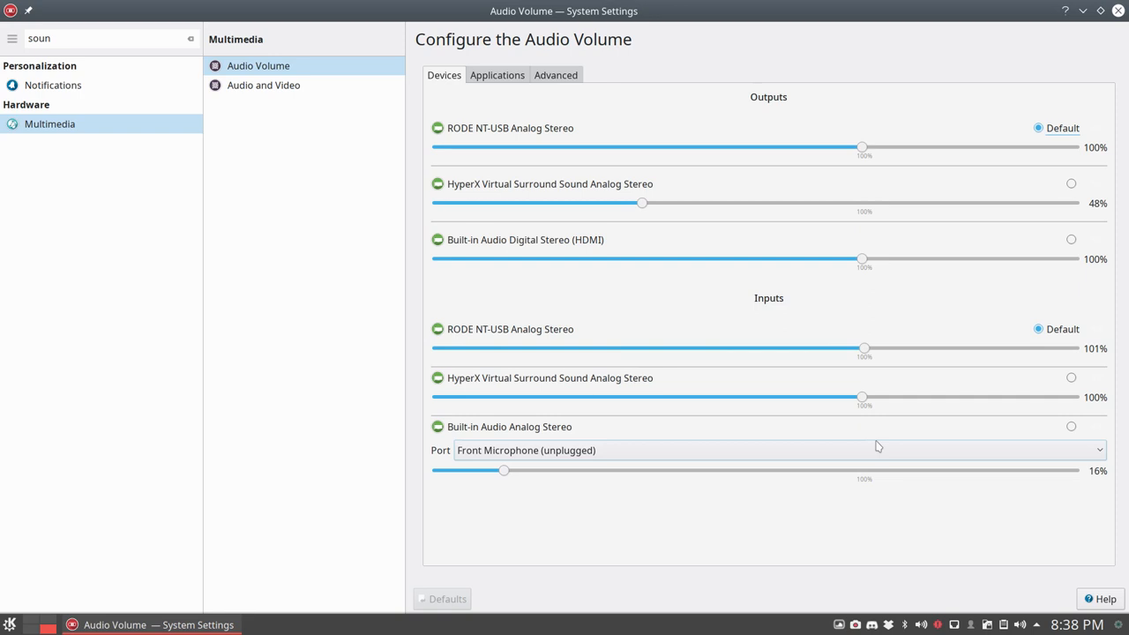
{"action": "mouse_move", "coordinate": [695, 163]}
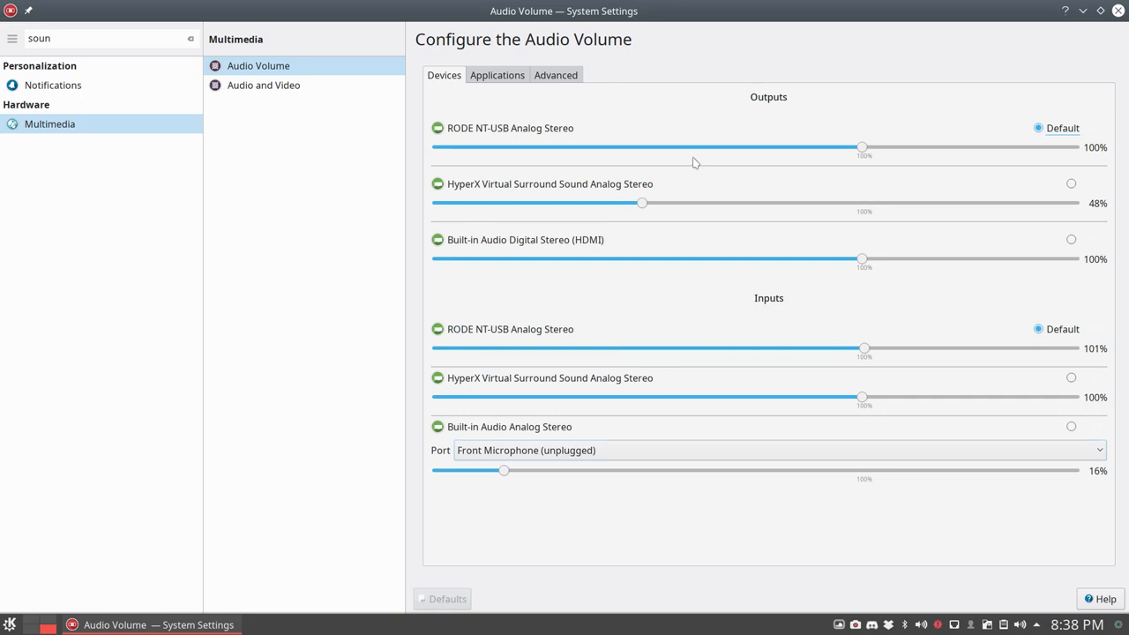
{"action": "mouse_move", "coordinate": [675, 68]}
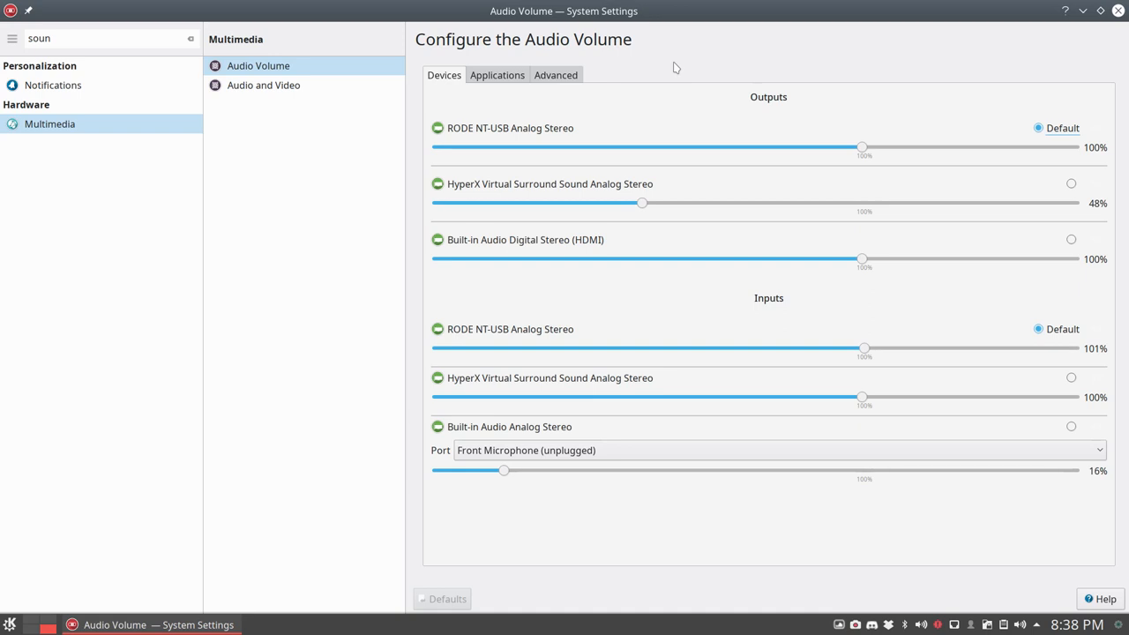
{"action": "mouse_move", "coordinate": [992, 503]}
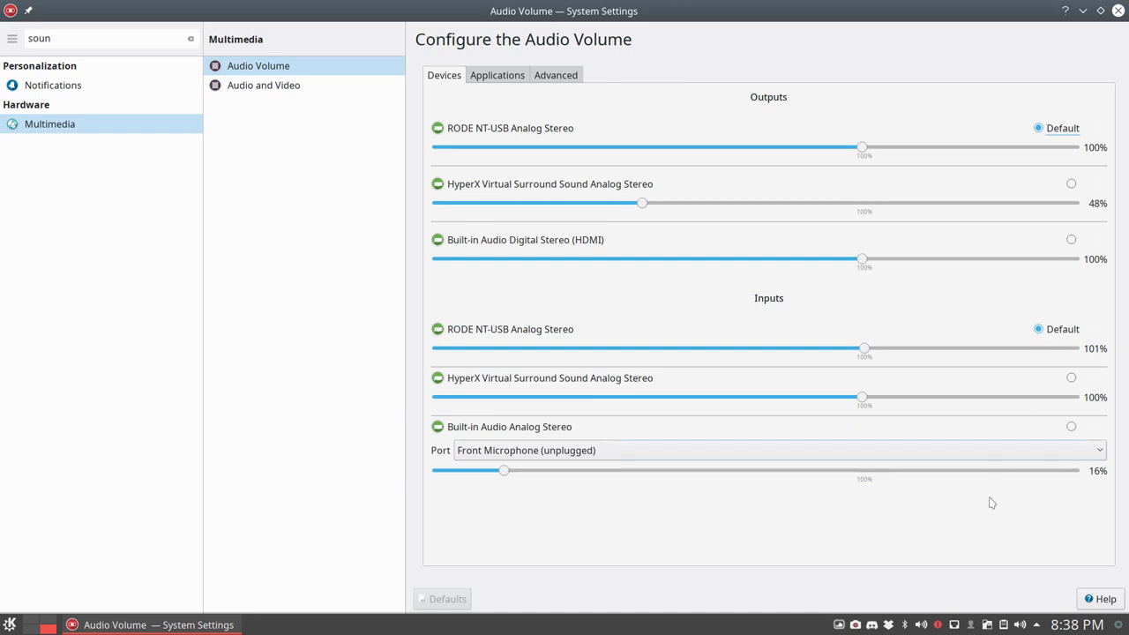